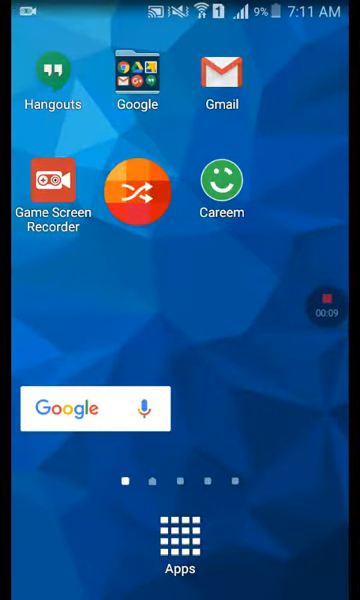
# Open Google search from the home screen widget.
pyautogui.click(95, 408)
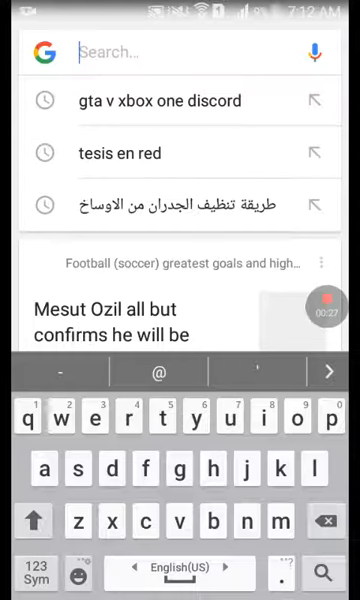
# Search Google for 'little mix'.
pyautogui.write('i')
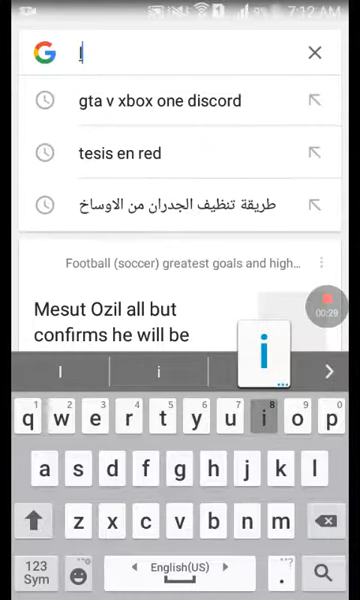
pyautogui.write('little mix')
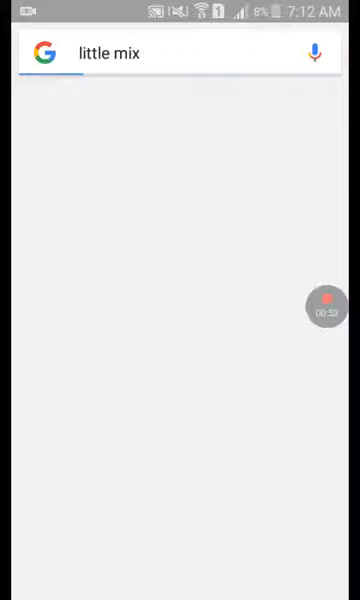
# Bring up the recent apps list from the Google app.
pyautogui.click(150, 53)
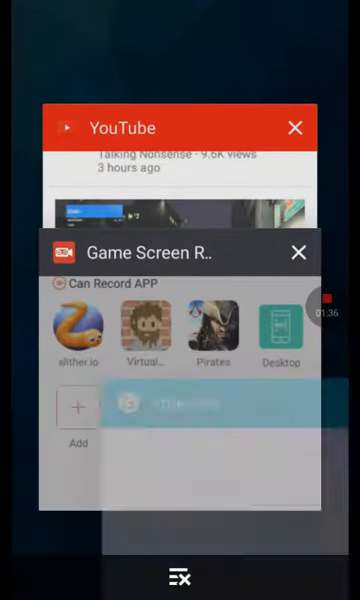
# Return to the home screen and swipe over to launch YouTube.
pyautogui.click(181, 571)
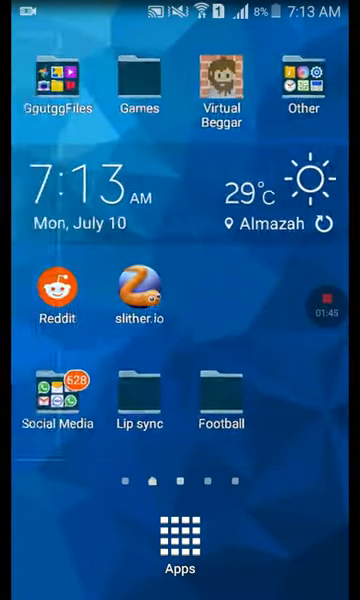
pyautogui.hscroll(-3)
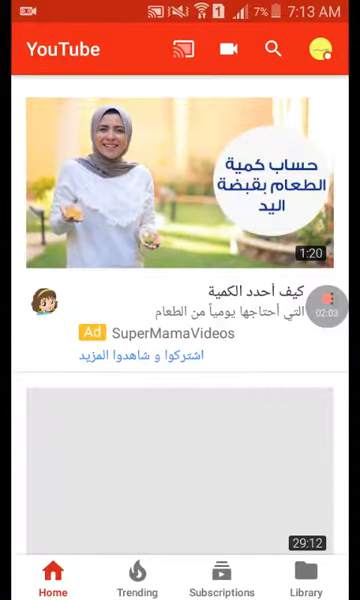
# Search YouTube for 'little mix'.
pyautogui.scroll(-3)
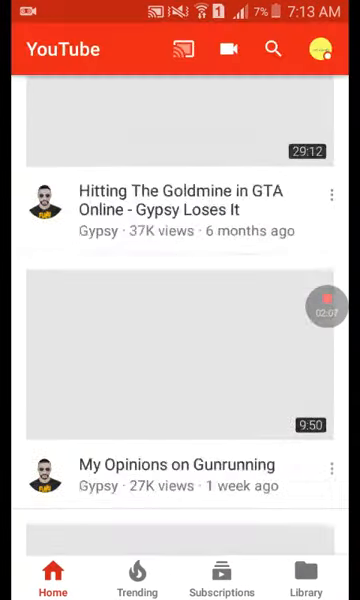
pyautogui.click(271, 50)
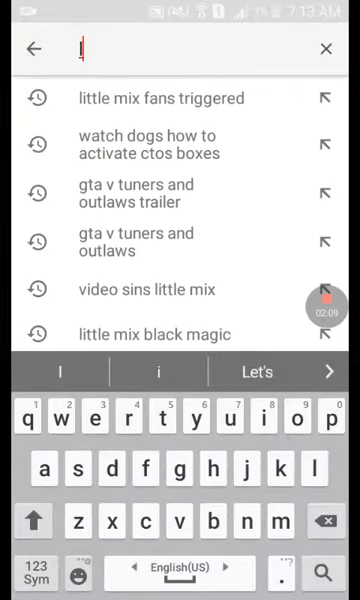
pyautogui.write('u')
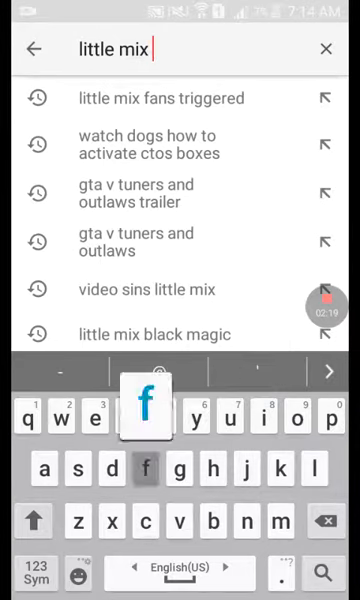
pyautogui.write('fans')
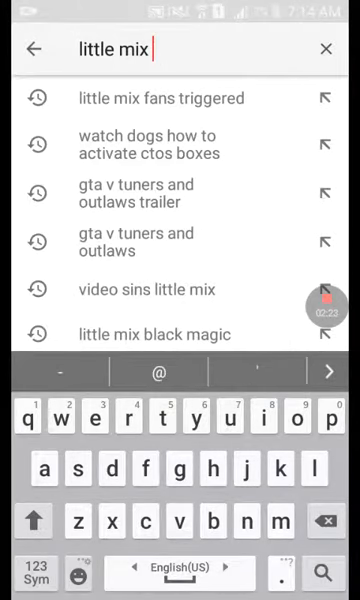
pyautogui.press('Enter')
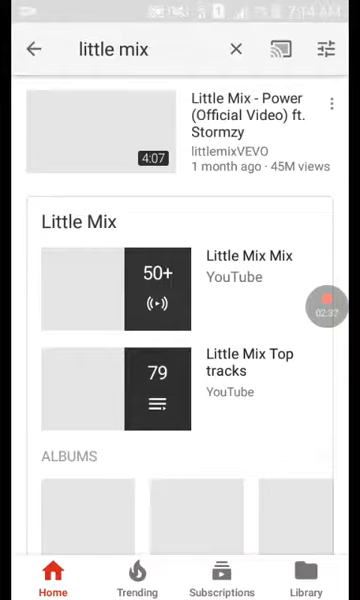
# Open the littlemixVEVO channel from the Power video result.
pyautogui.scroll(-3)
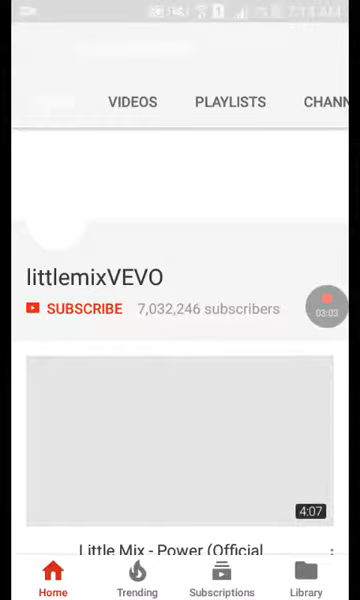
# Screenshot the littlemixVEVO channel page and pull down the notification shade.
pyautogui.scroll(-3)
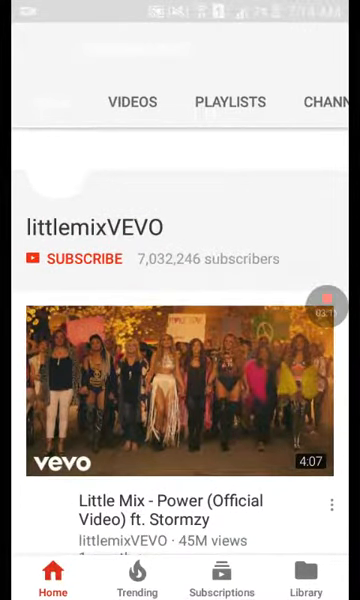
pyautogui.scroll(-3)
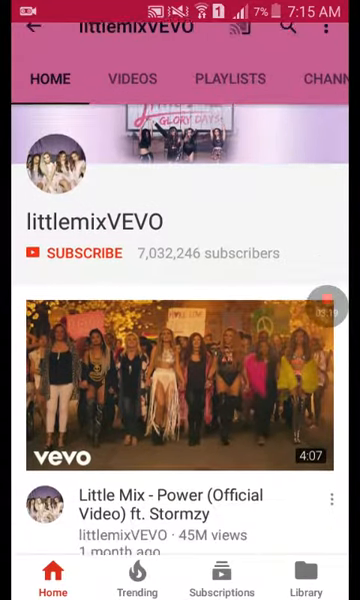
pyautogui.scroll(-3)
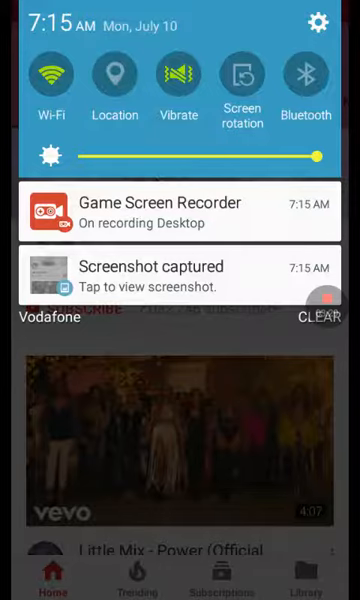
# Open the 'Screenshot captured' notification in Gallery.
pyautogui.click(180, 277)
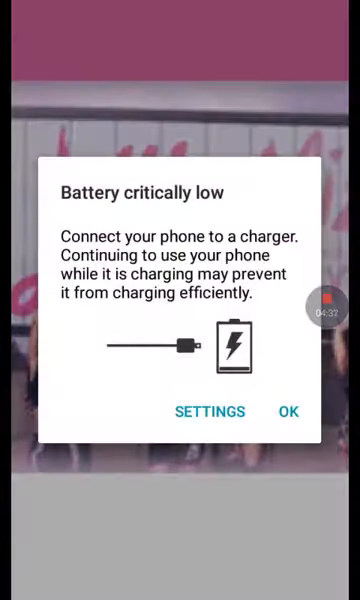
# Dismiss the Battery critically low warning and zoom into the screenshot.
pyautogui.click(289, 412)
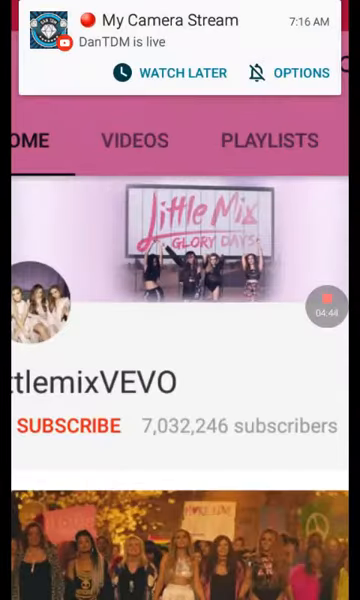
pyautogui.scroll(-3)
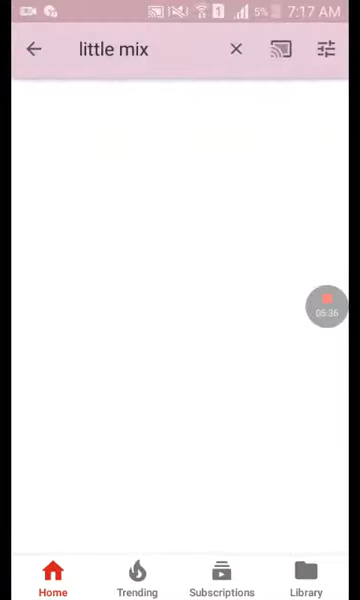
# Go home via the recent apps list and swipe across the home screen pages.
pyautogui.press('recent_apps')
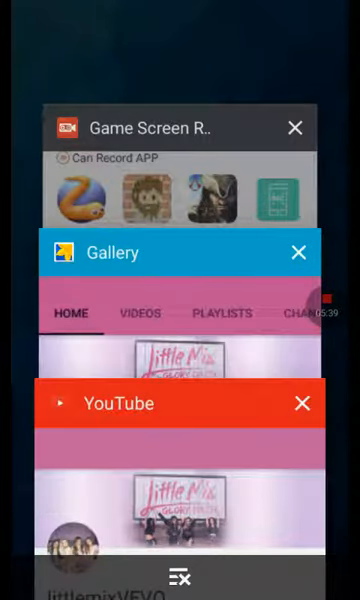
pyautogui.click(180, 574)
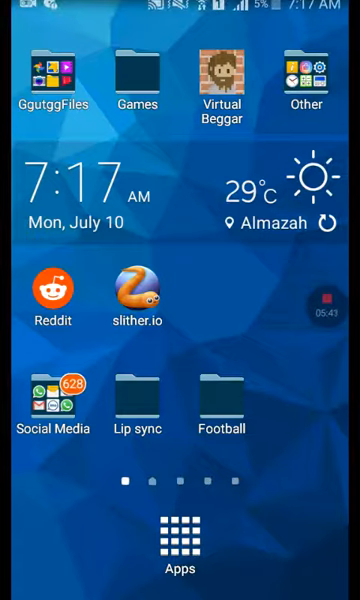
pyautogui.hscroll(-3)
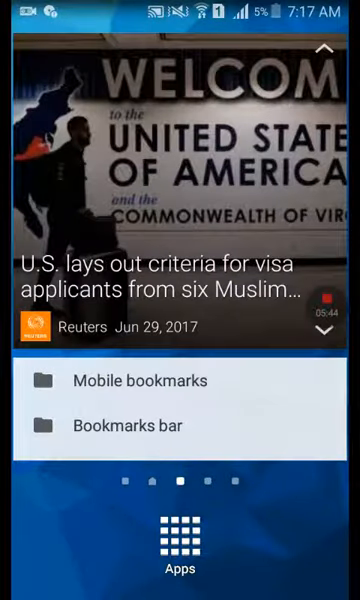
pyautogui.hscroll(-3)
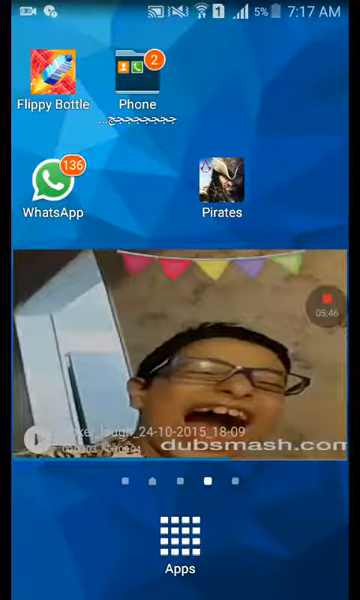